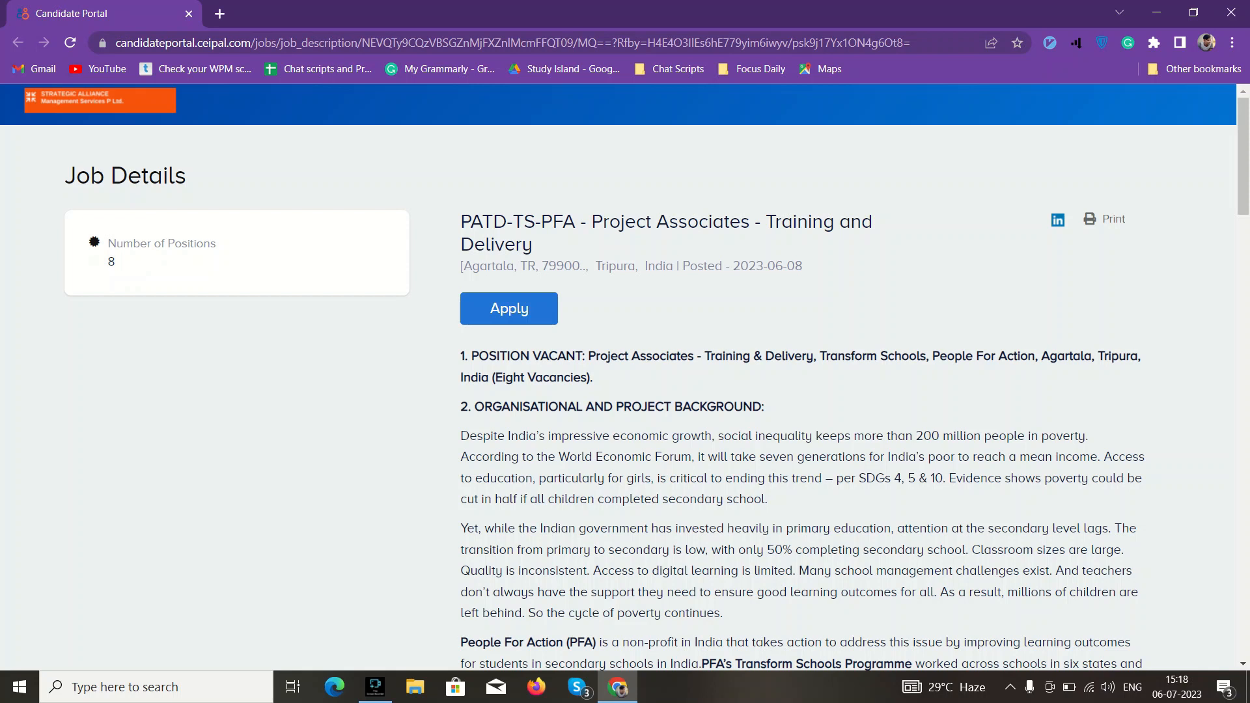
Scroll past the Apply button to the About The Project and Objective Of The Project sections.
{"action": "scroll", "scroll_direction": "down", "scroll_amount": 3}
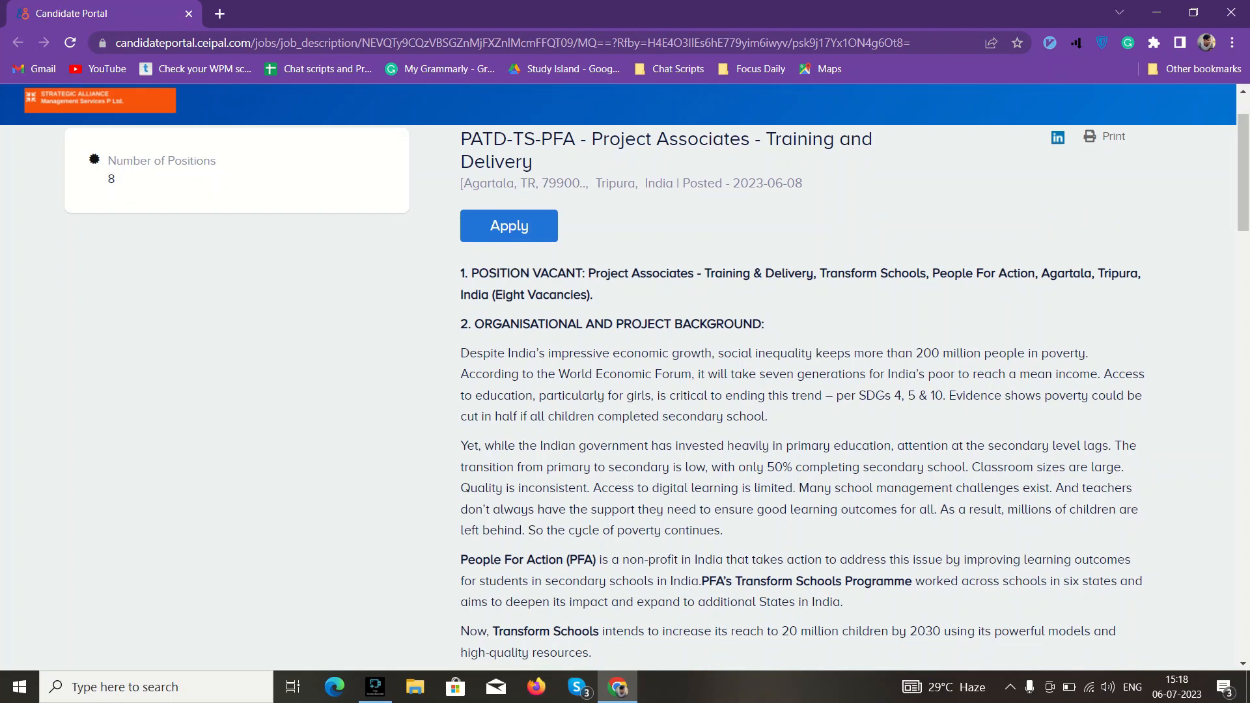
{"action": "scroll", "scroll_direction": "down", "scroll_amount": 3}
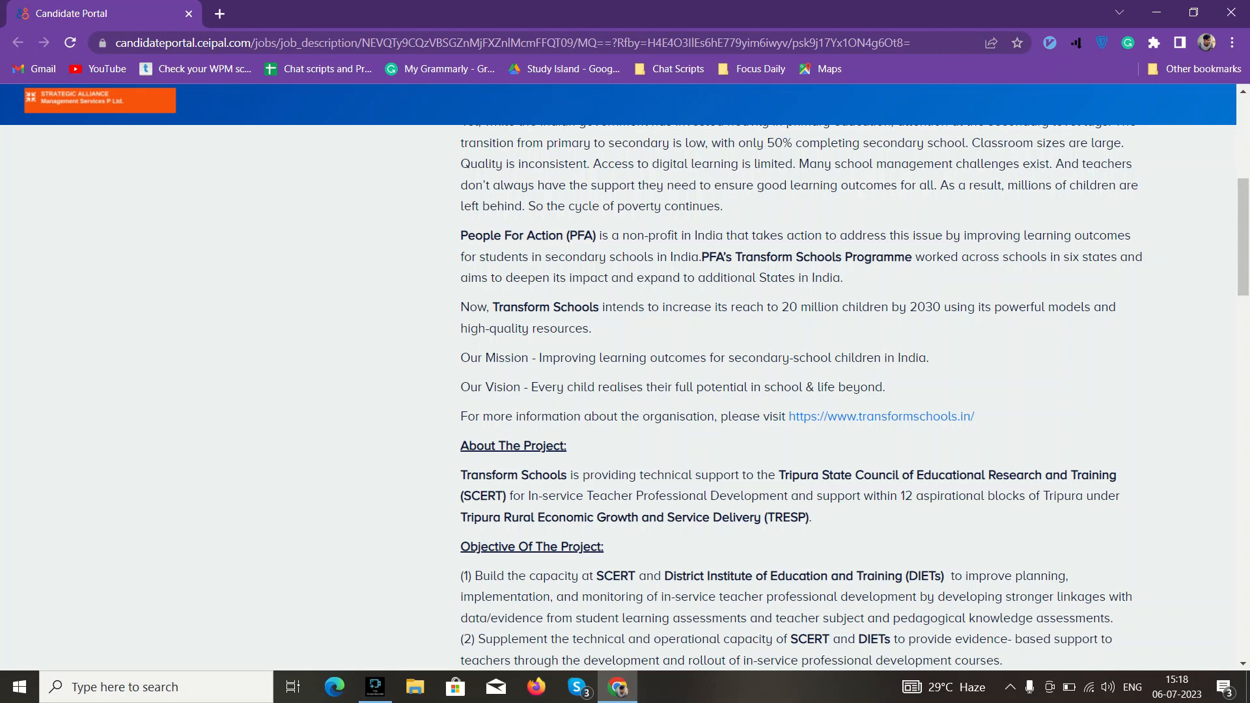
{"action": "scroll", "scroll_direction": "down", "scroll_amount": 3}
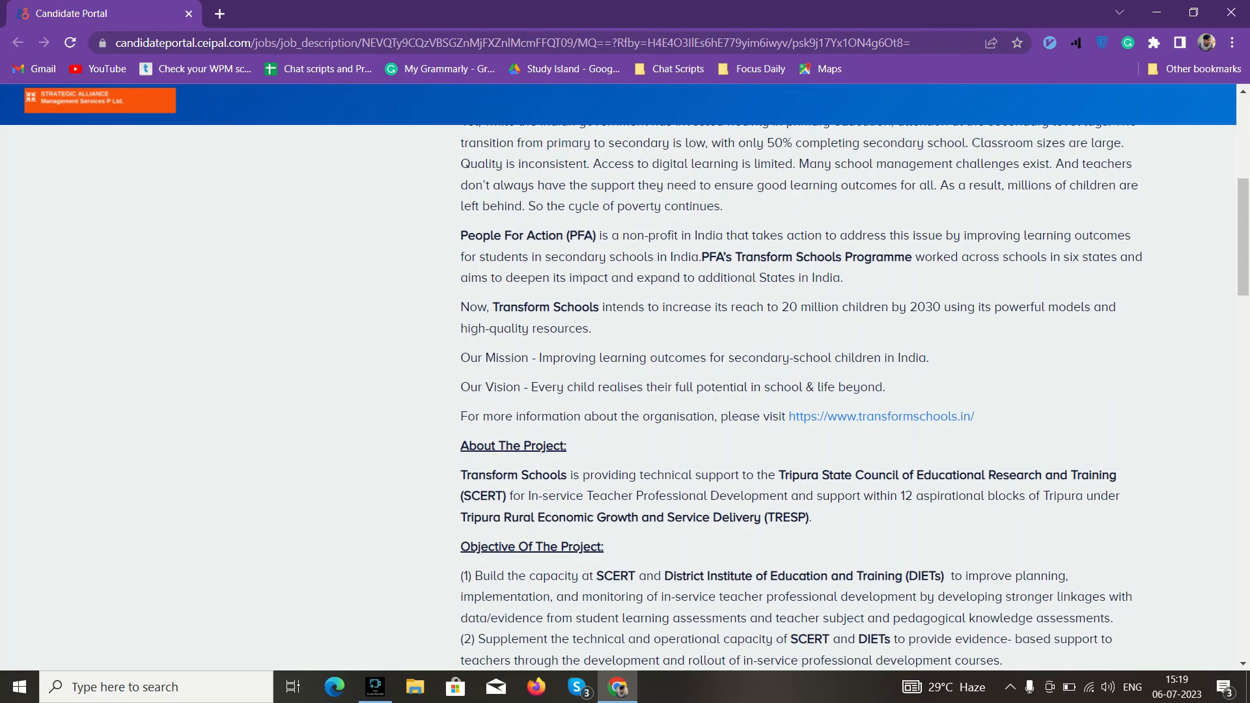
Scroll through Responsibilities and Key Deliverables down to the Qualifications and Skills sections.
{"action": "scroll", "scroll_direction": "down", "scroll_amount": 3}
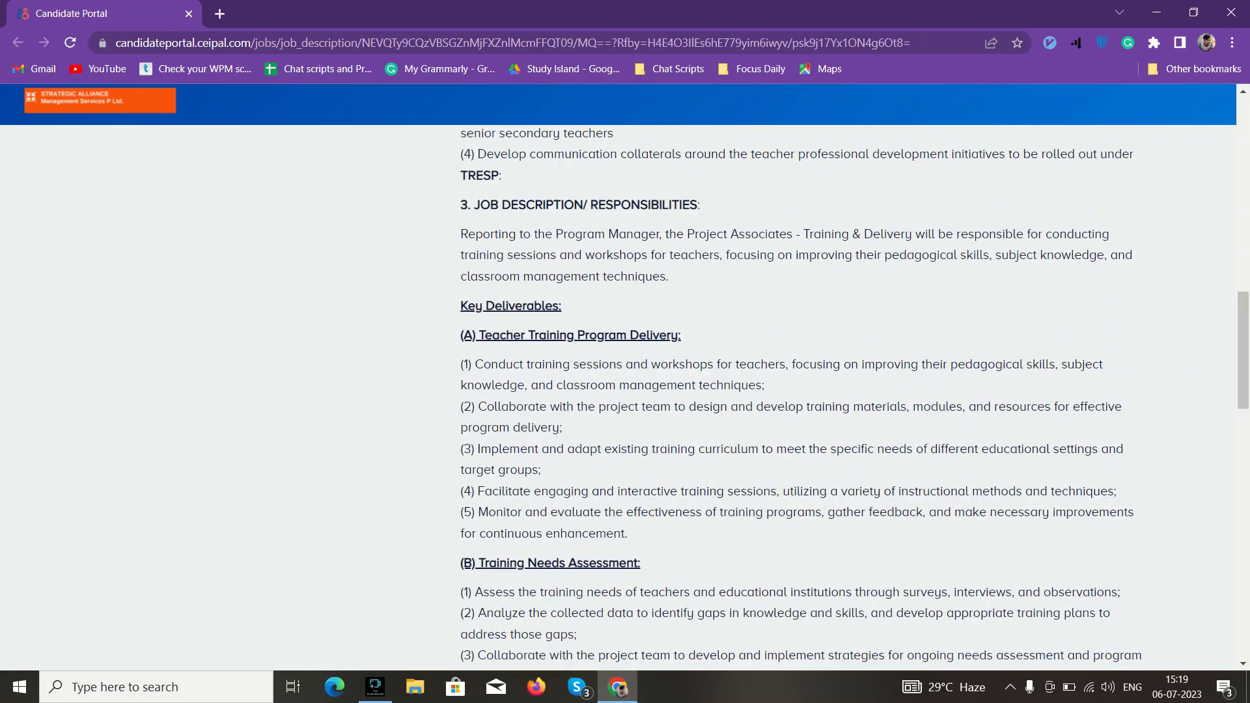
{"action": "scroll", "scroll_direction": "down", "scroll_amount": 3}
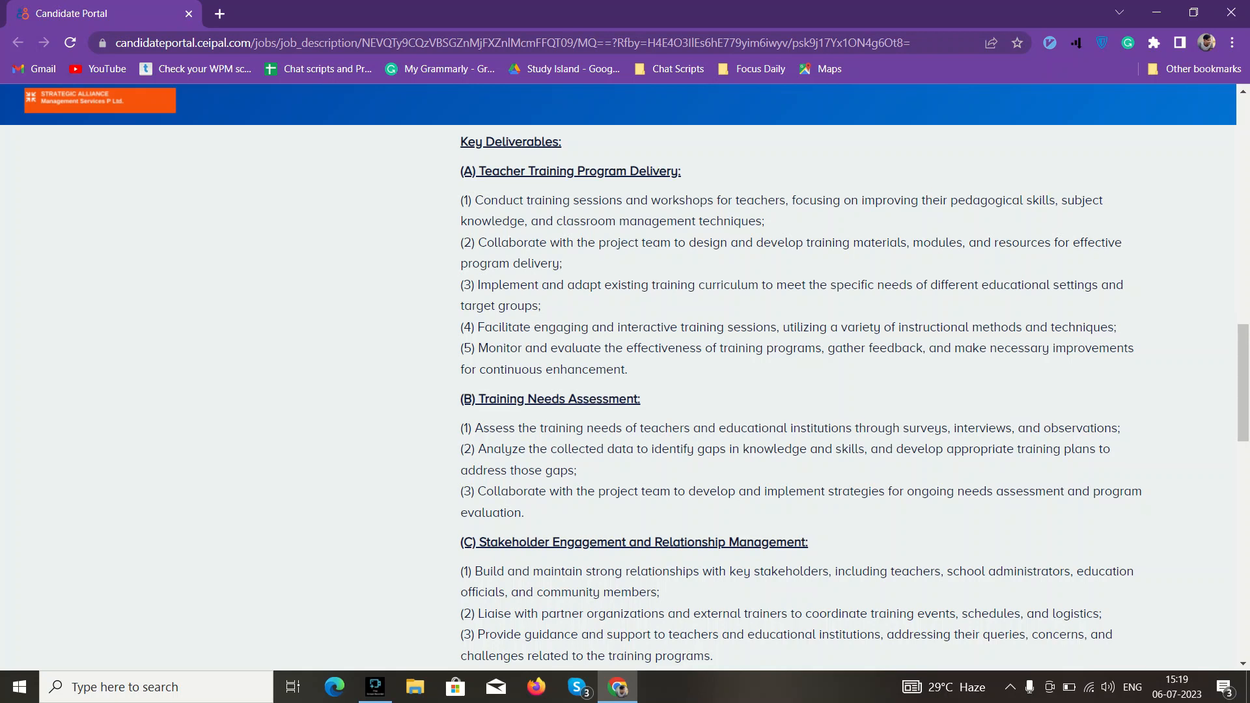
{"action": "scroll", "scroll_direction": "down", "scroll_amount": 3}
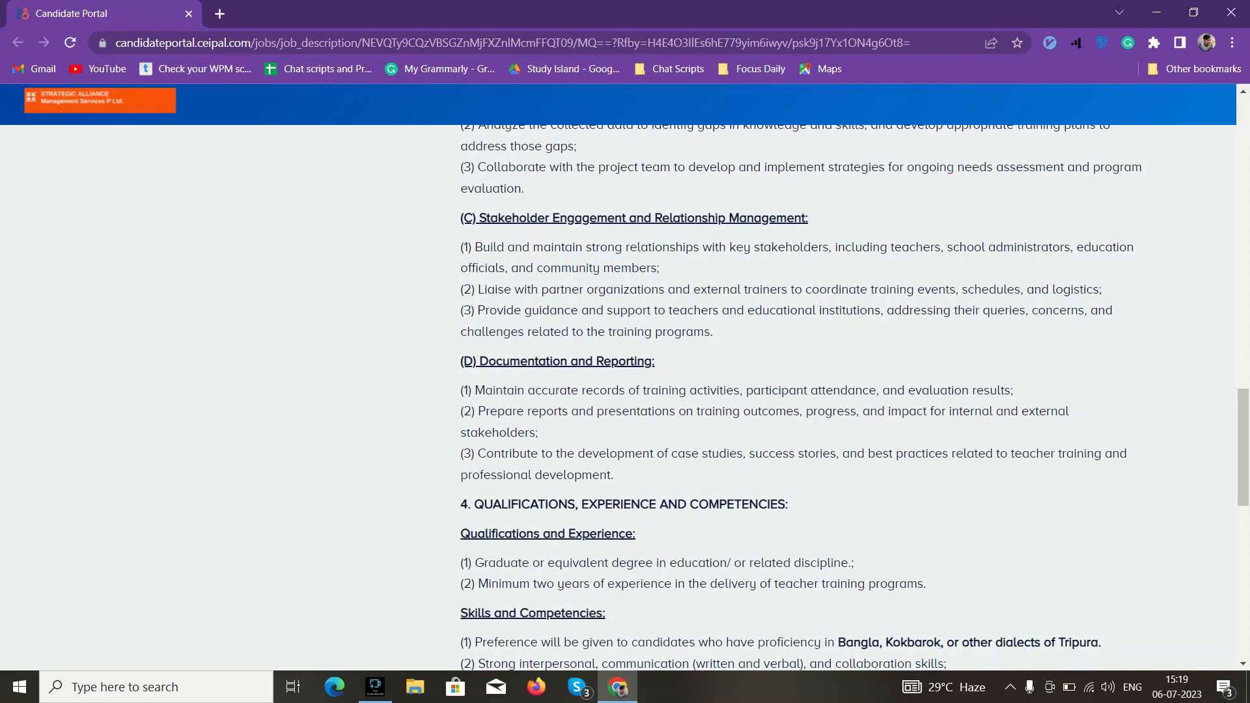
{"action": "scroll", "scroll_direction": "down", "scroll_amount": 3}
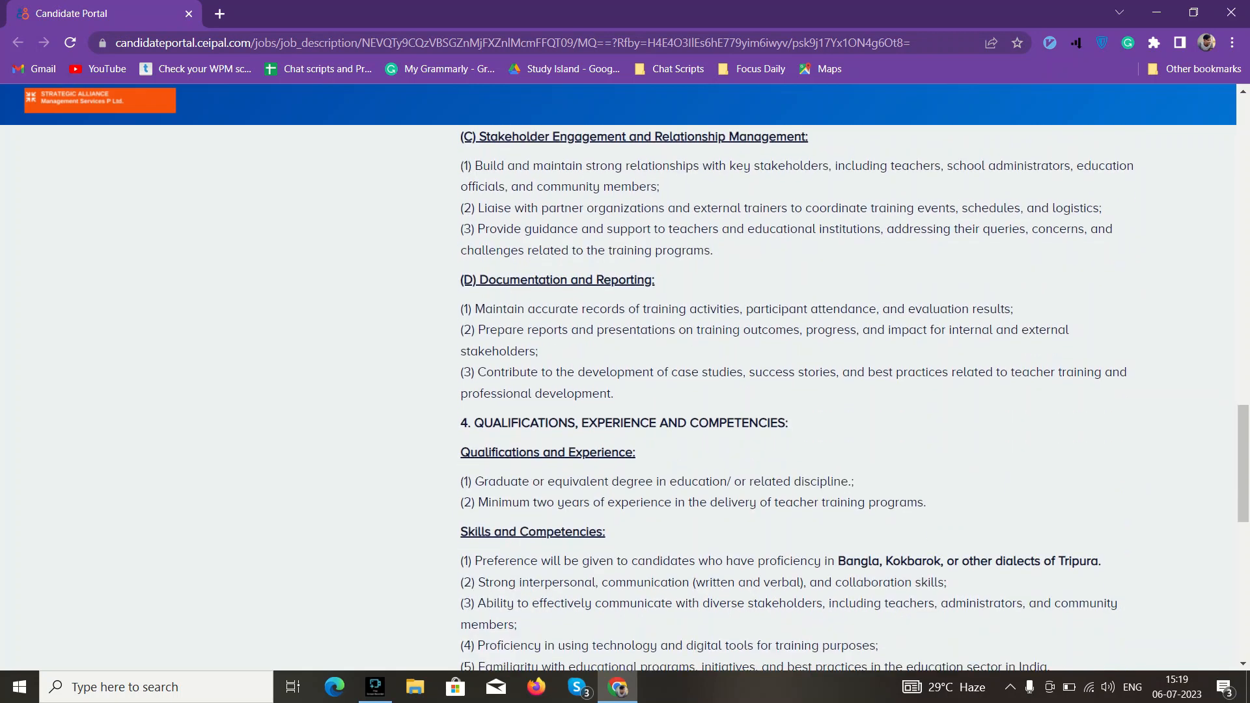
{"action": "scroll", "scroll_direction": "down", "scroll_amount": 3}
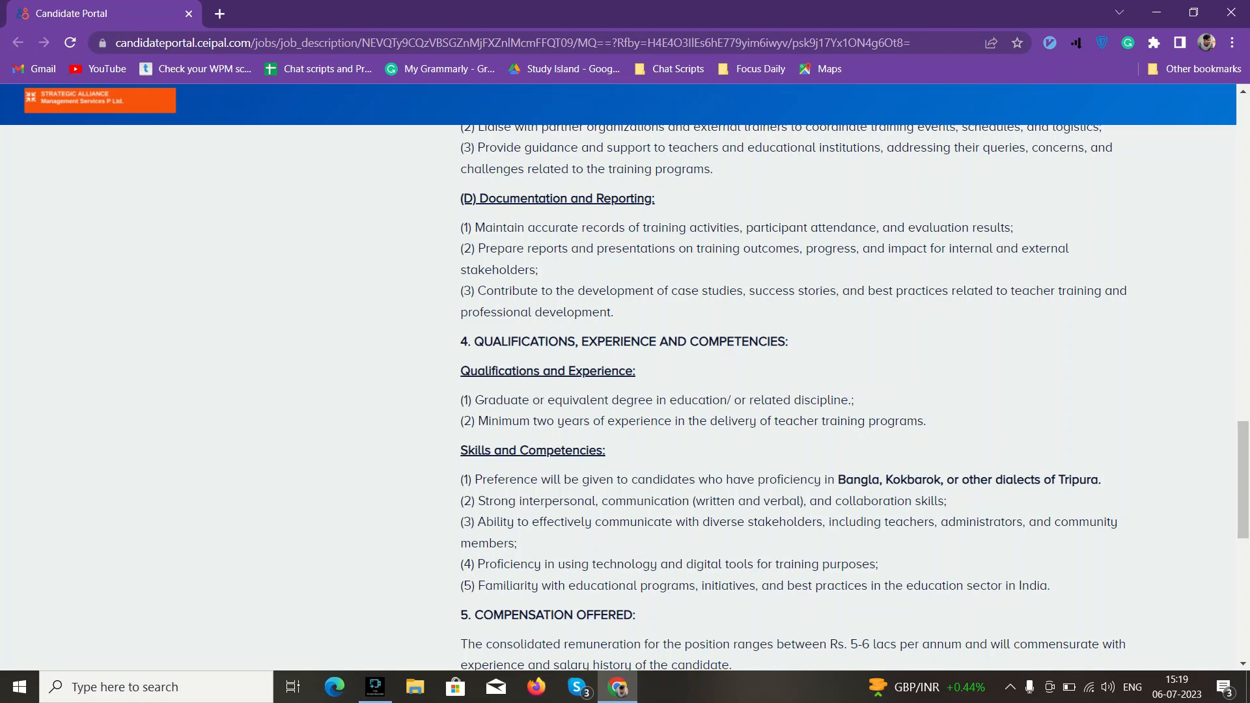
Scroll past Compensation, Duration, Location and Contact Information to the Application Process at the bottom.
{"action": "scroll", "scroll_direction": "down", "scroll_amount": 3}
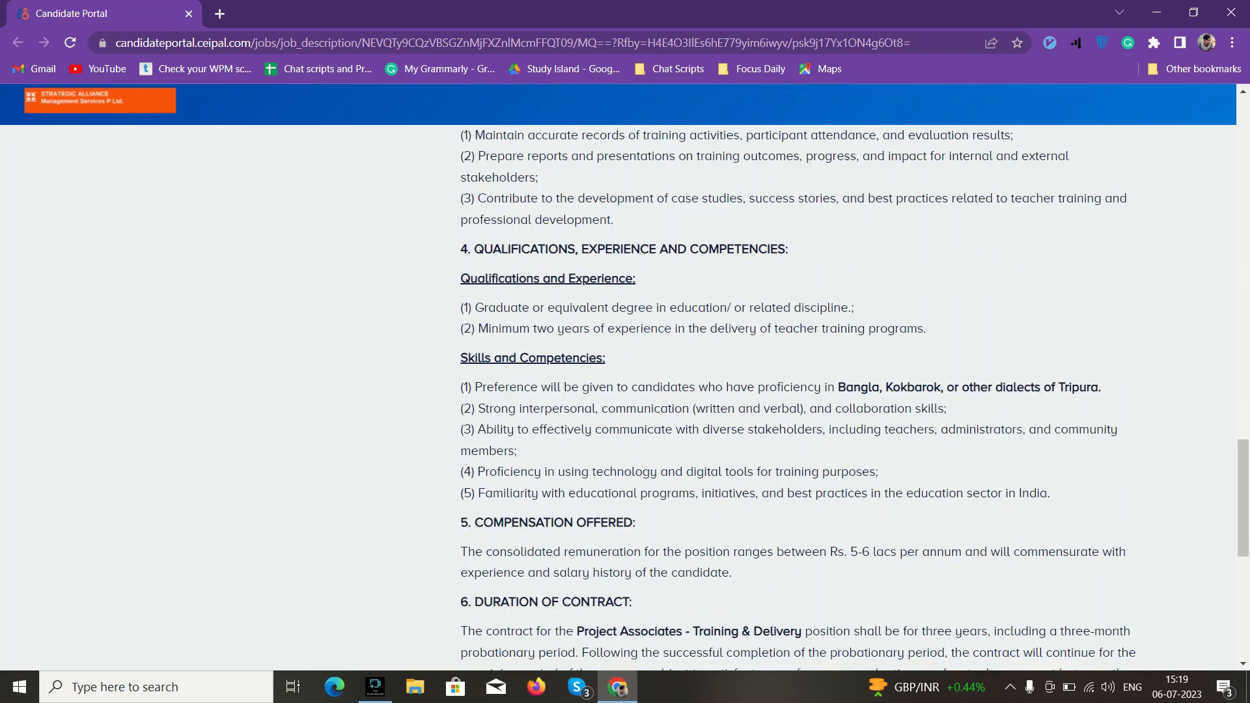
{"action": "scroll", "scroll_direction": "down", "scroll_amount": 3}
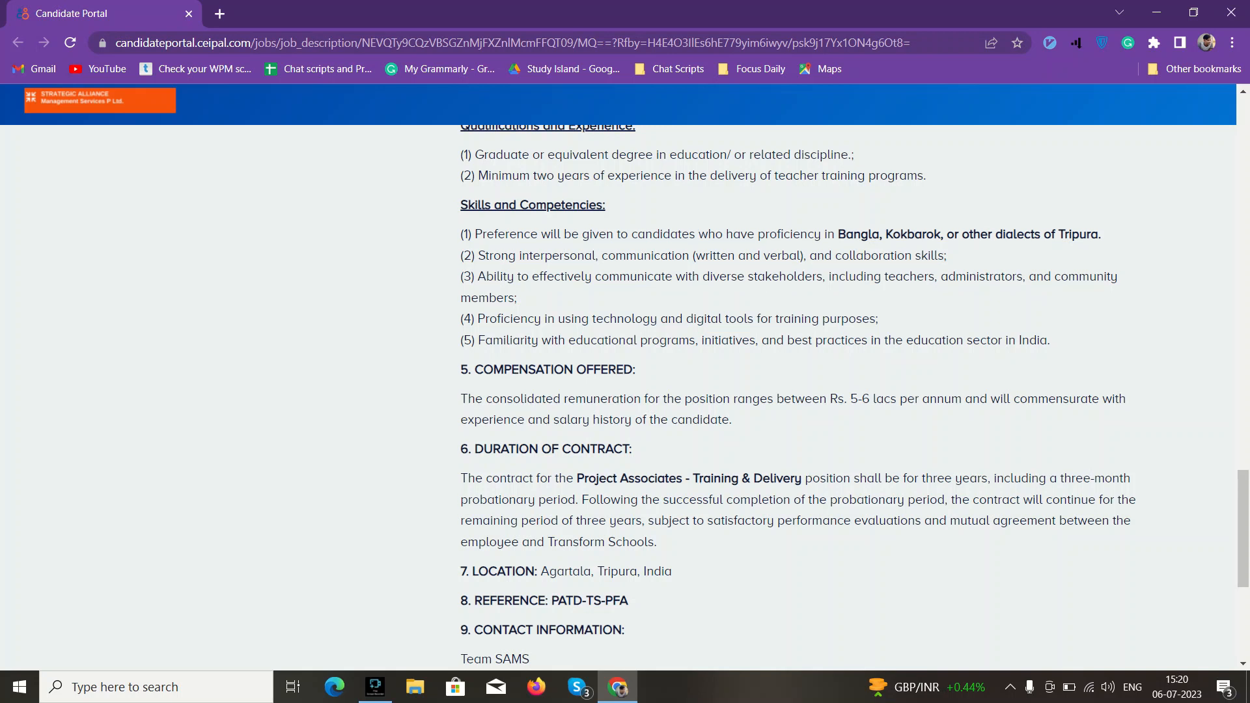
{"action": "scroll", "scroll_direction": "down", "scroll_amount": 3}
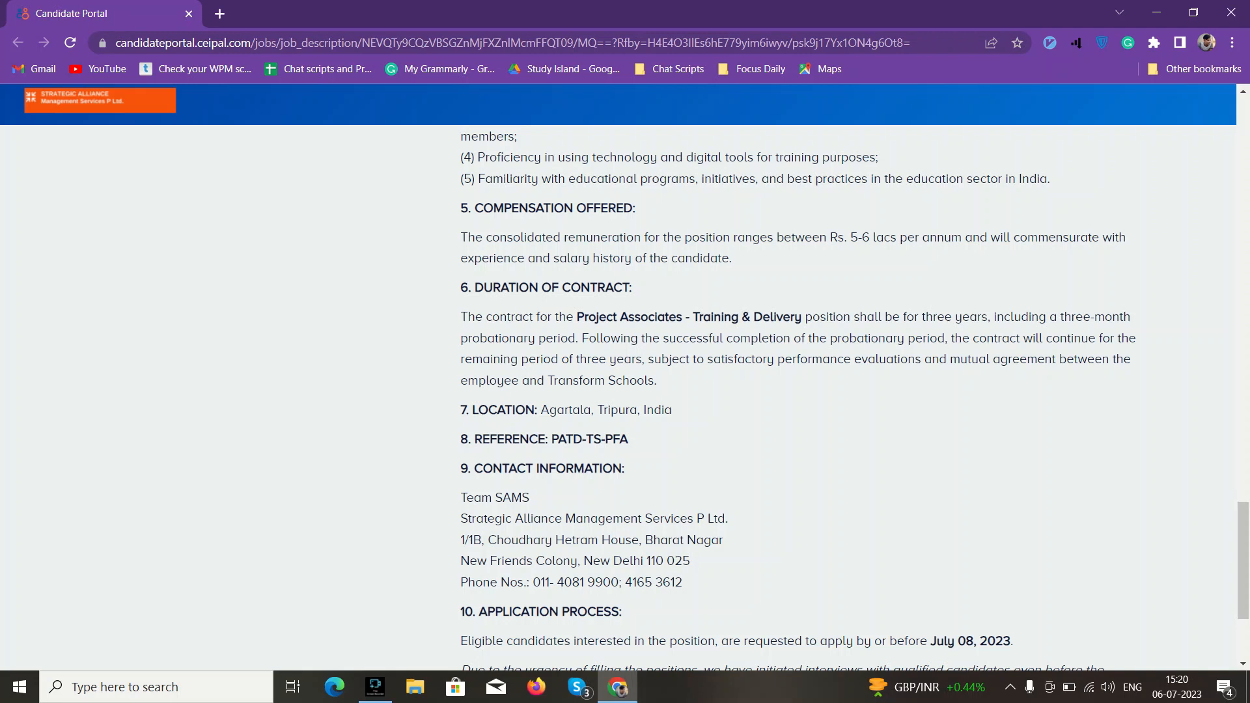
{"action": "scroll", "scroll_direction": "down", "scroll_amount": 3}
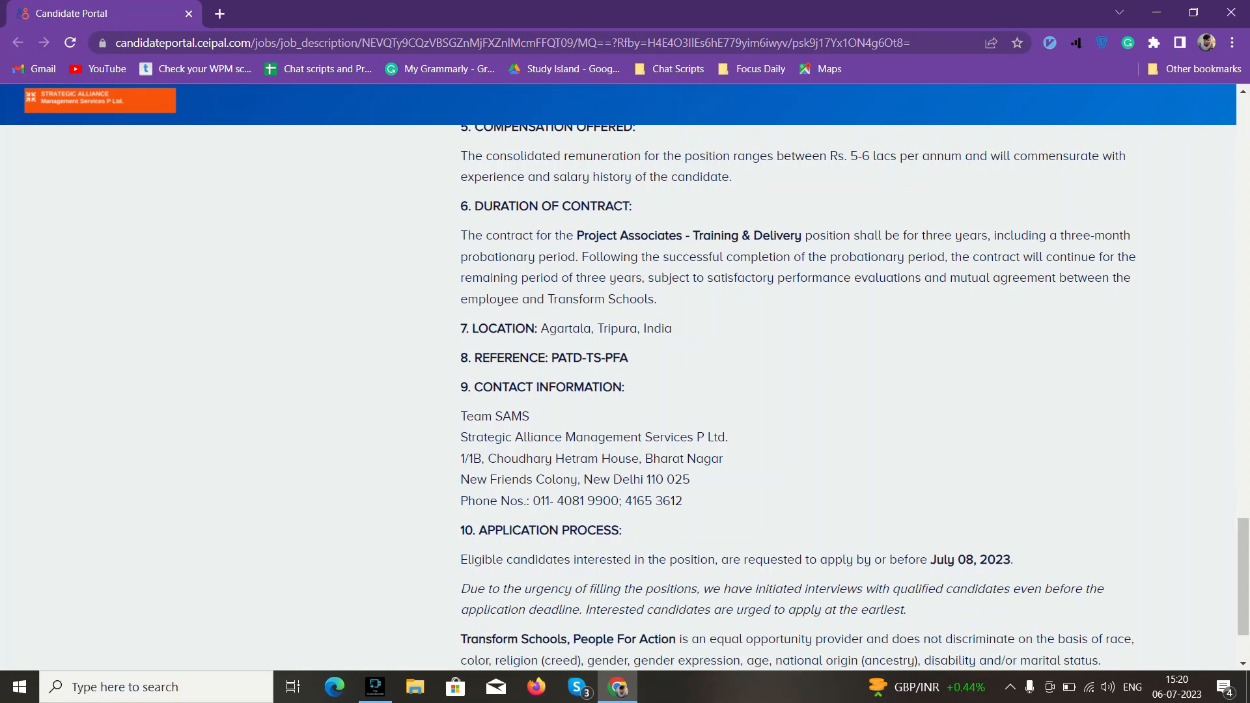
{"action": "scroll", "scroll_direction": "down", "scroll_amount": 3}
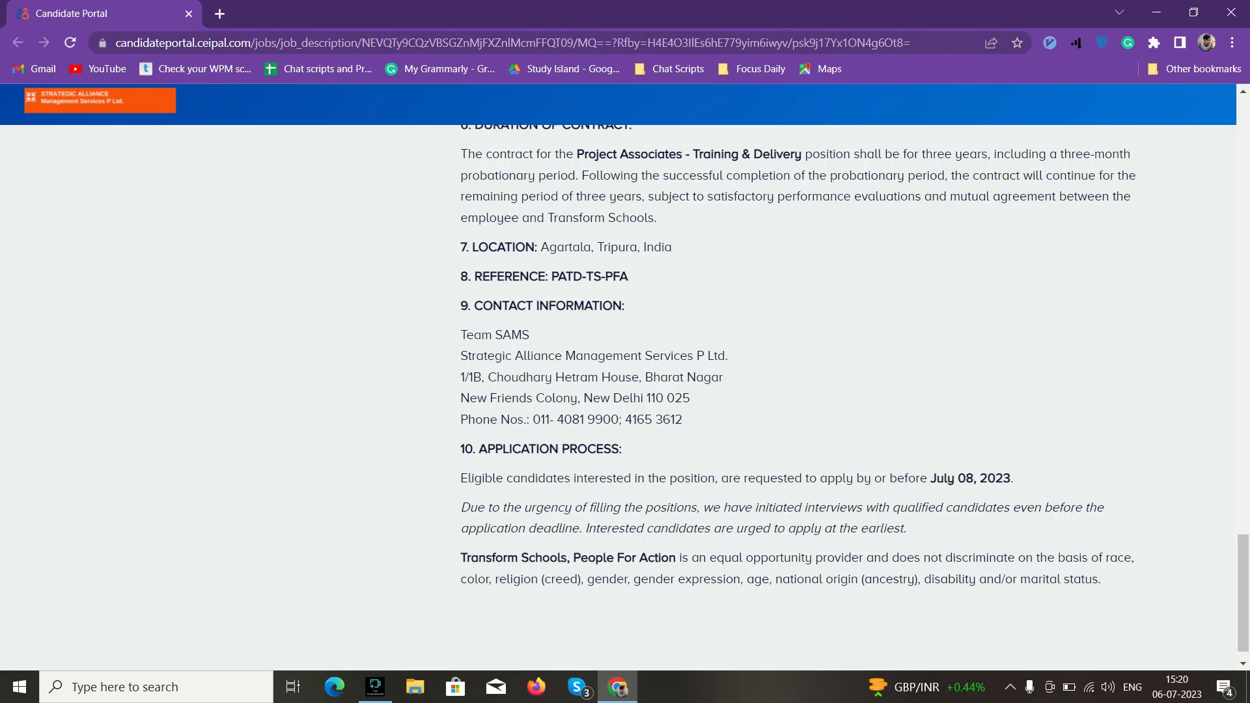
Scroll back up to the Job Details header with the title, location, posting date and Apply button.
{"action": "scroll", "scroll_direction": "up", "scroll_amount": 3}
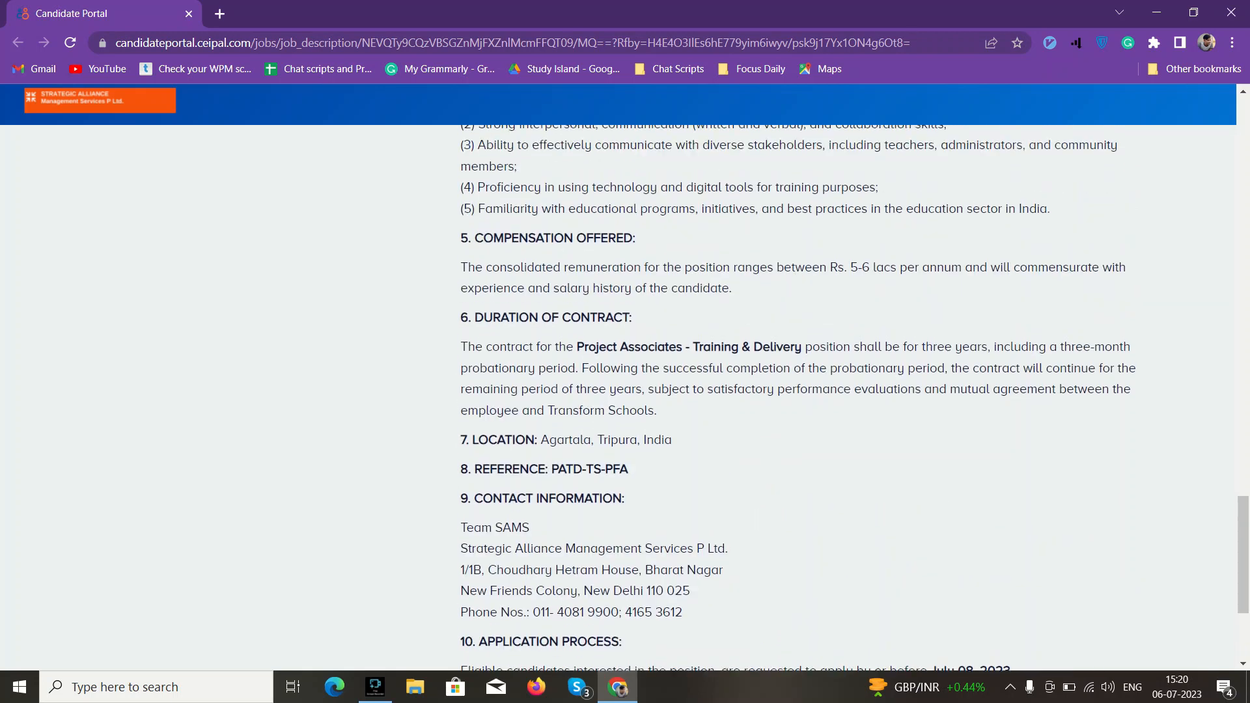
{"action": "scroll", "scroll_direction": "up", "scroll_amount": 3}
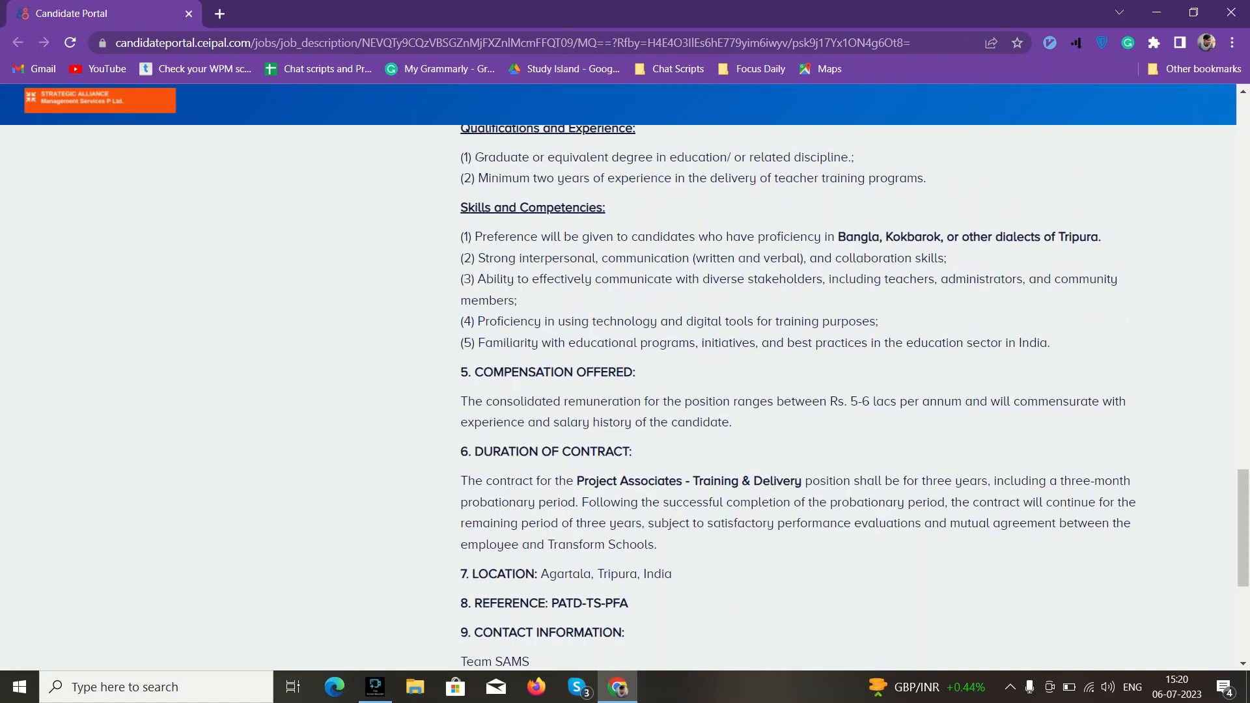
{"action": "scroll", "scroll_direction": "up", "scroll_amount": 3}
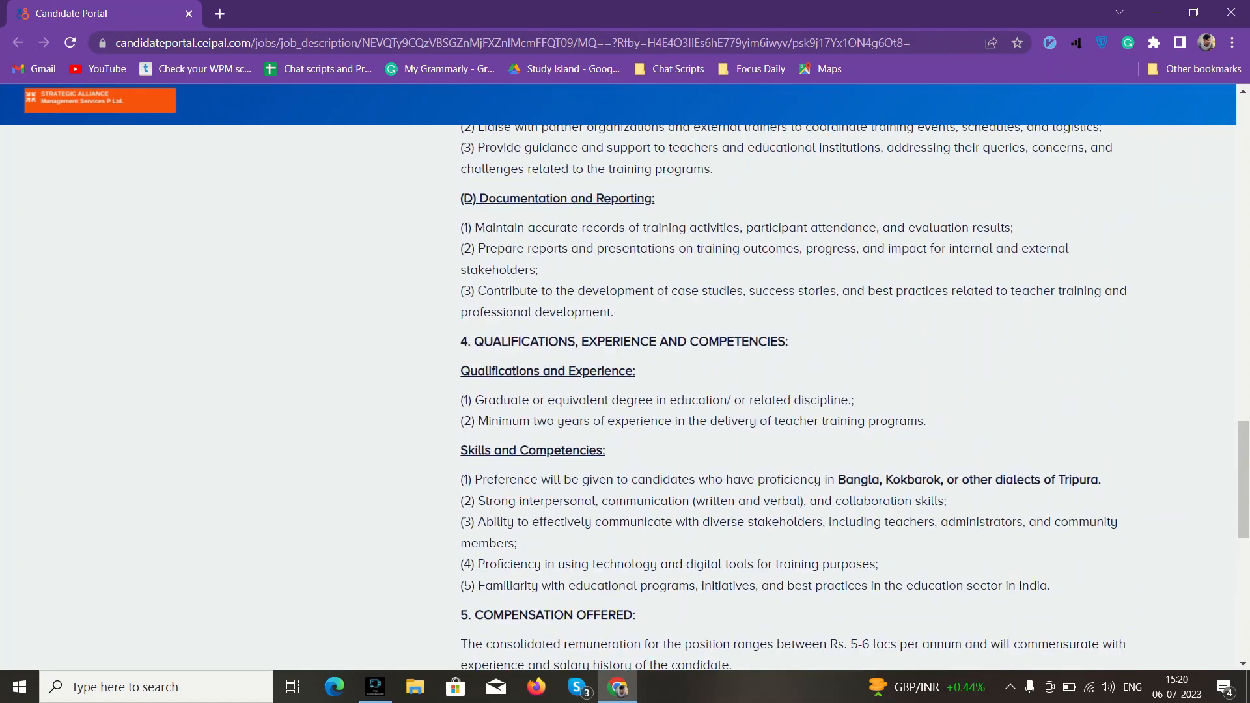
{"action": "scroll", "scroll_direction": "up", "scroll_amount": 3}
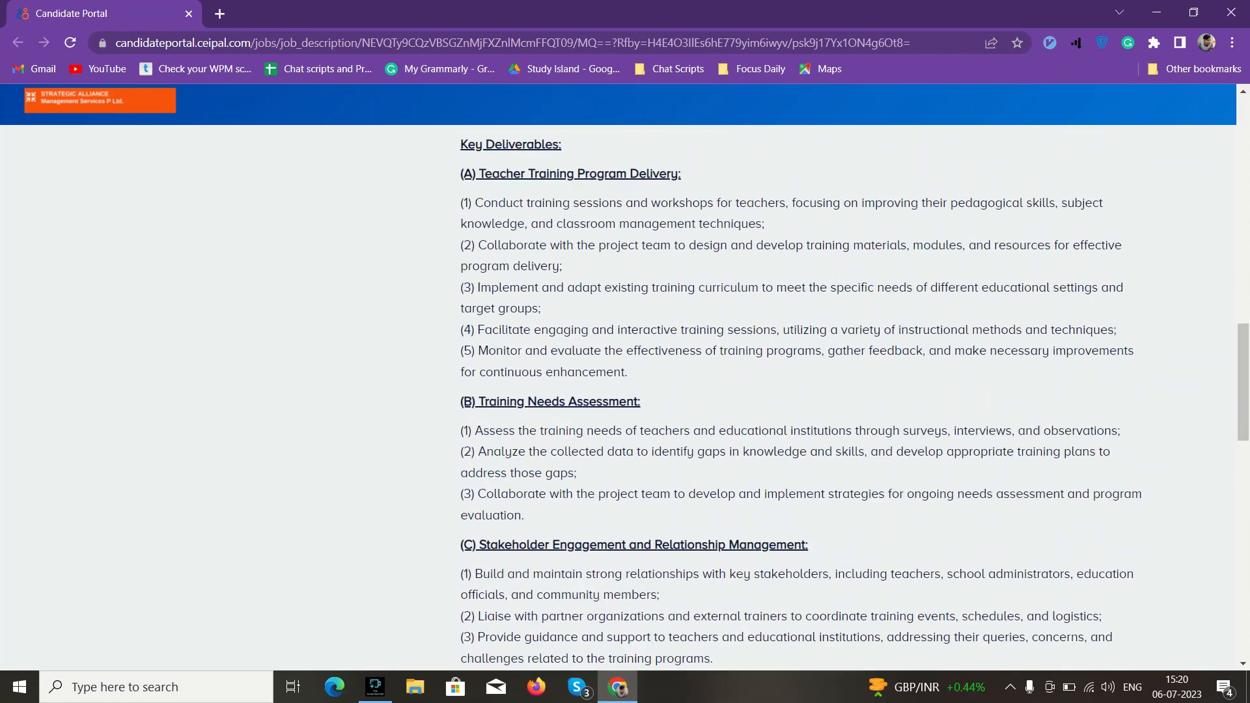
{"action": "scroll", "scroll_direction": "up", "scroll_amount": 3}
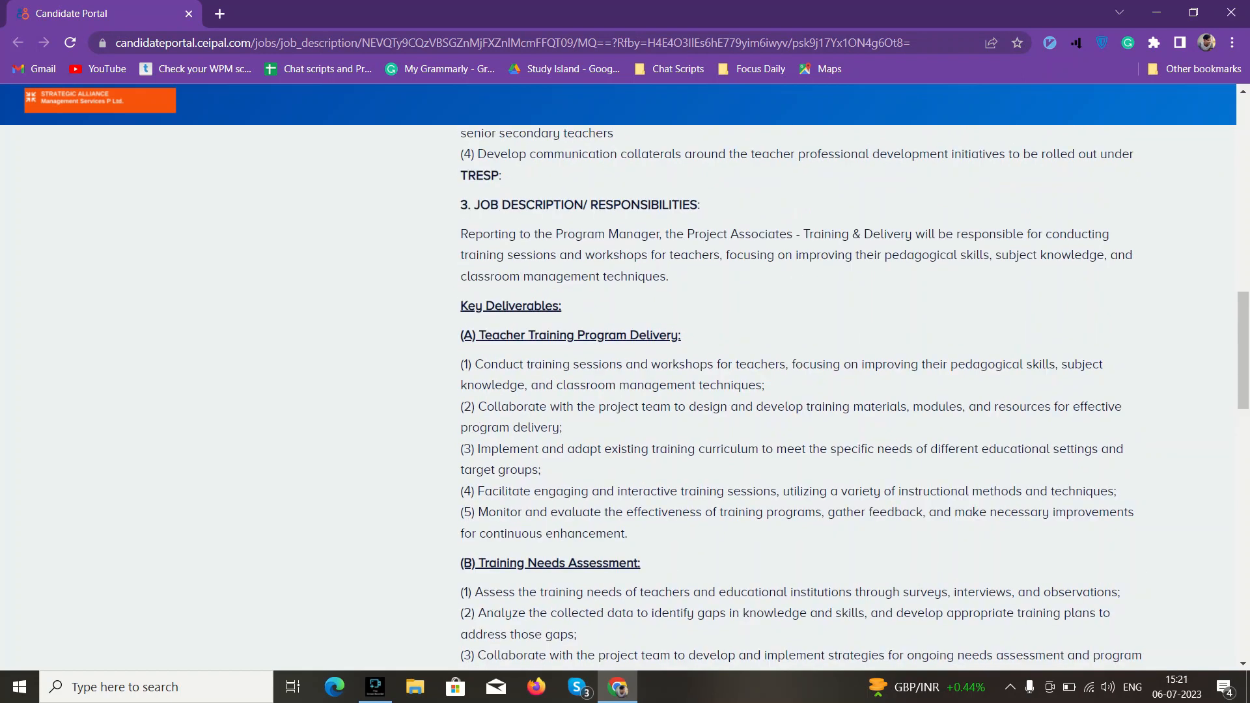
{"action": "scroll", "scroll_direction": "up", "scroll_amount": 3}
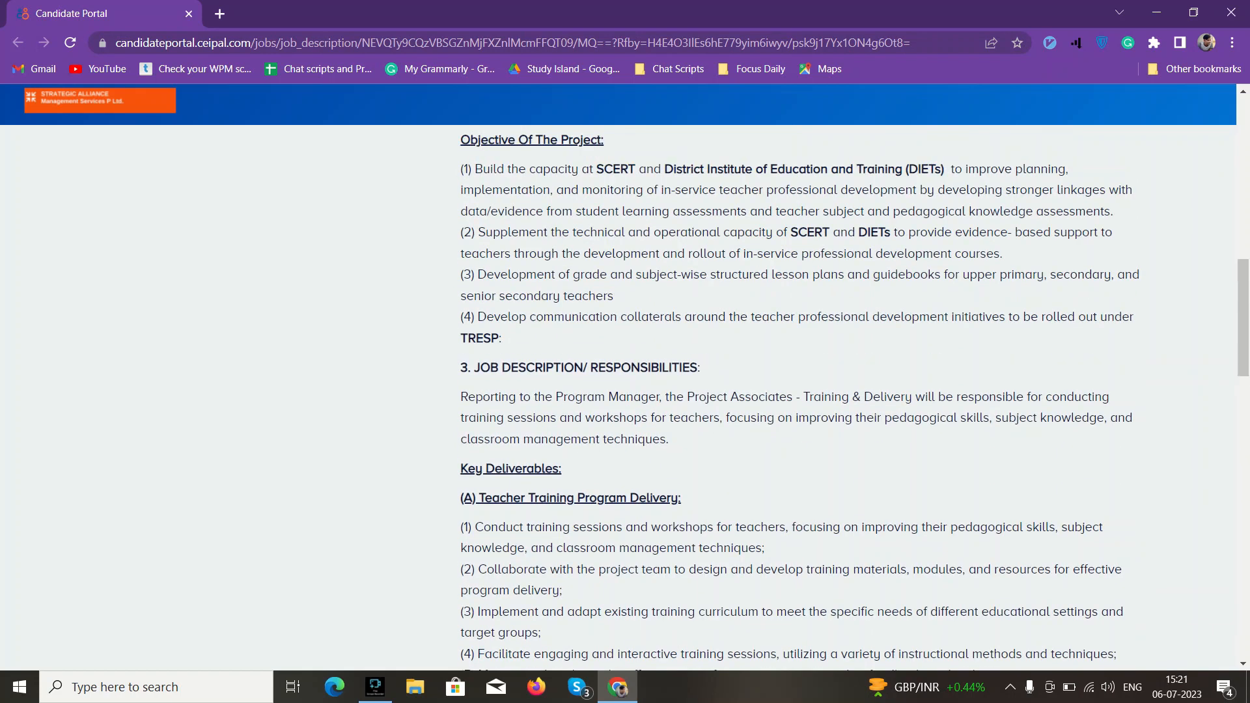
{"action": "scroll", "scroll_direction": "up", "scroll_amount": 3}
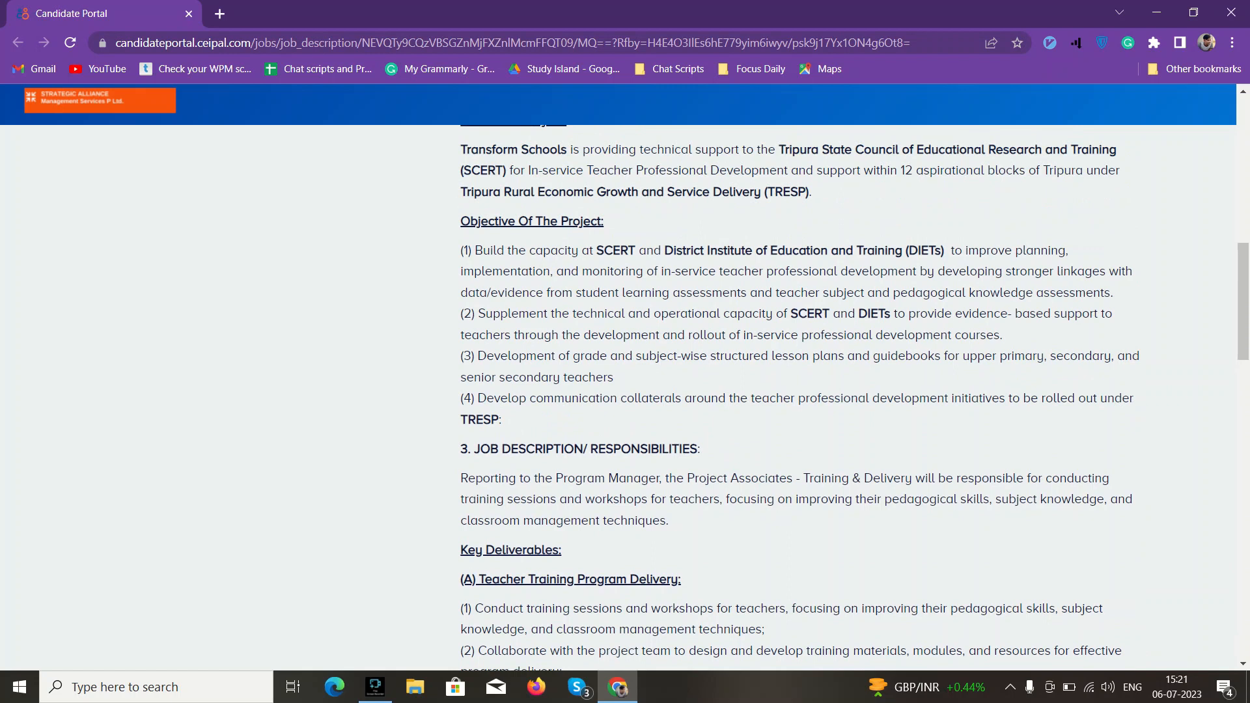
{"action": "scroll", "scroll_direction": "up", "scroll_amount": 3}
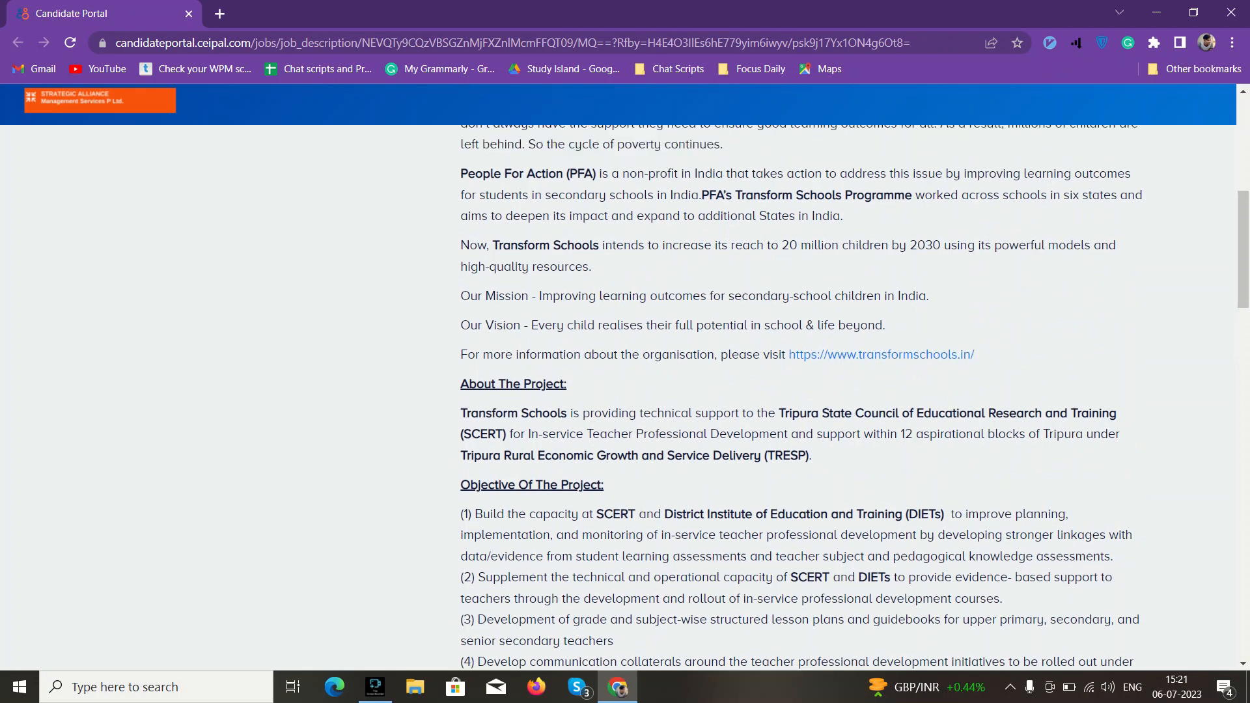
{"action": "scroll", "scroll_direction": "up", "scroll_amount": 3}
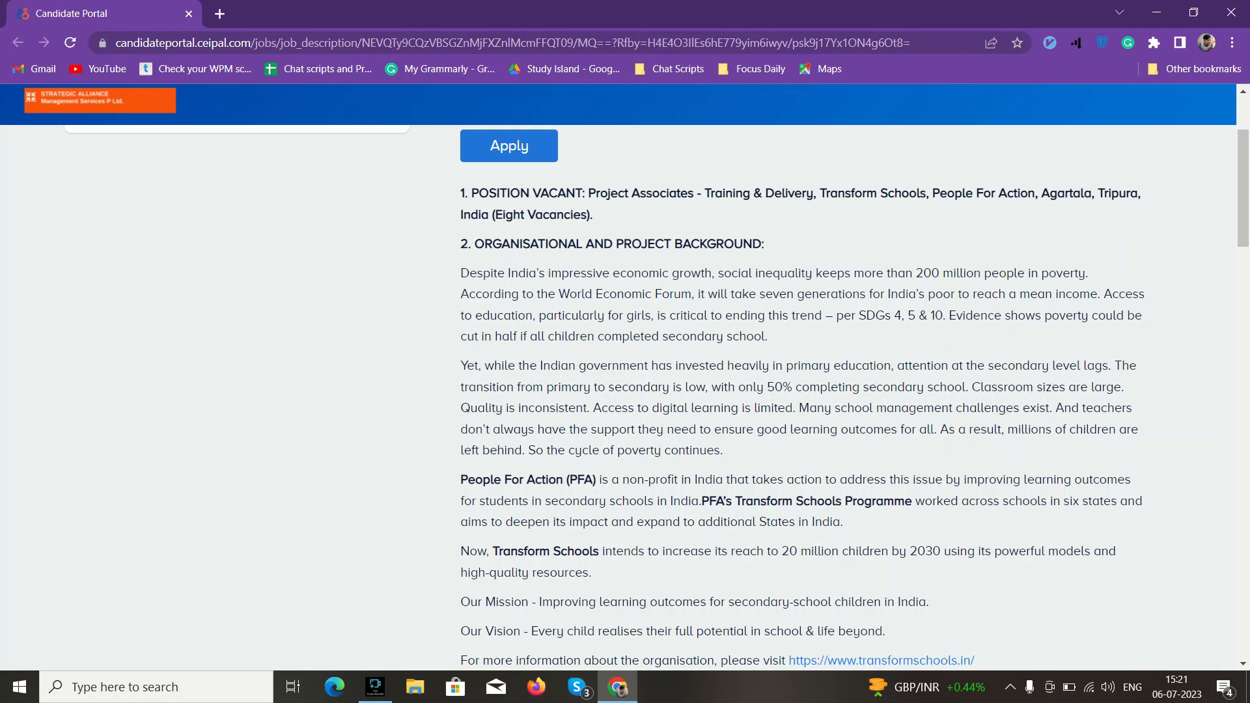
{"action": "scroll", "scroll_direction": "down", "scroll_amount": 3}
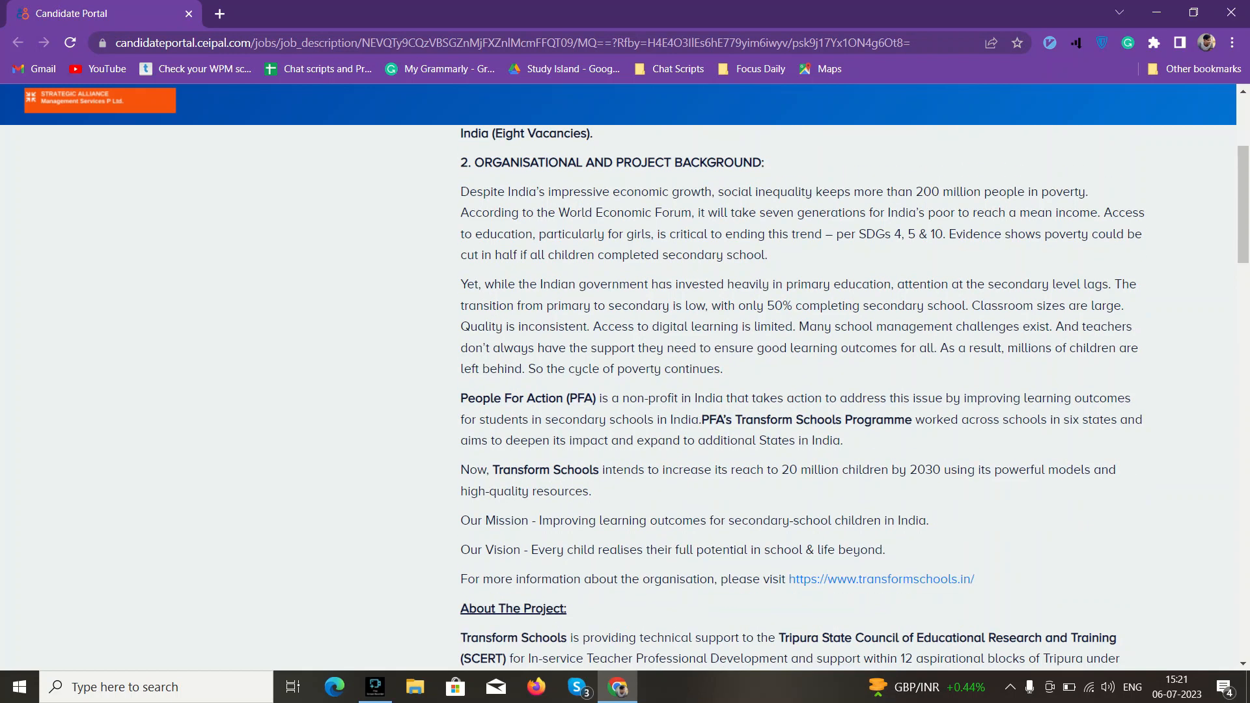
{"action": "scroll", "scroll_direction": "up", "scroll_amount": 3}
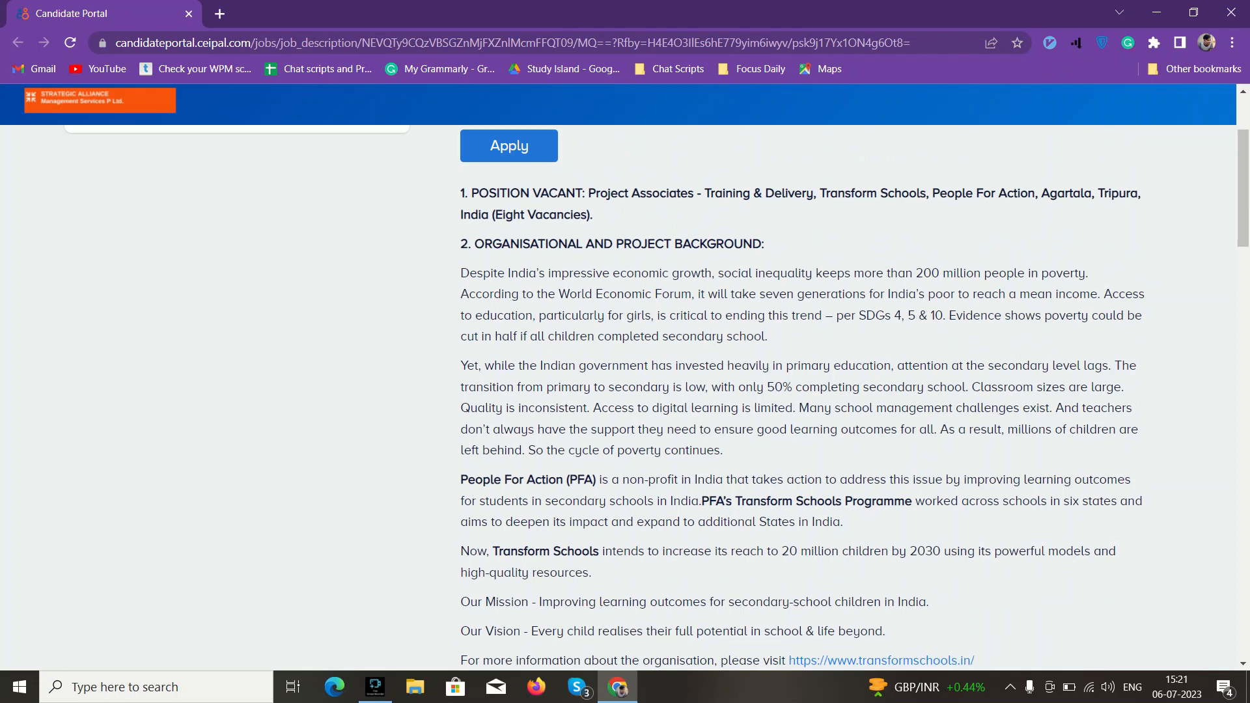
{"action": "scroll", "scroll_direction": "down", "scroll_amount": 3}
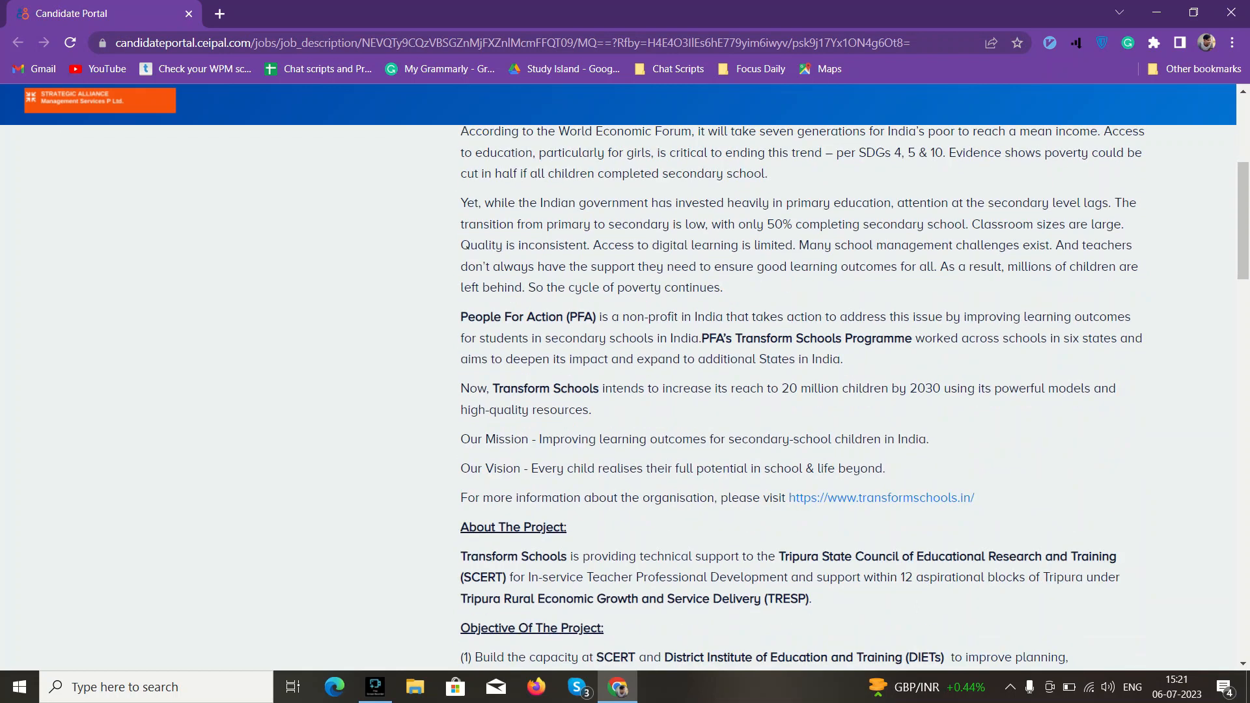
{"action": "scroll", "scroll_direction": "down", "scroll_amount": 3}
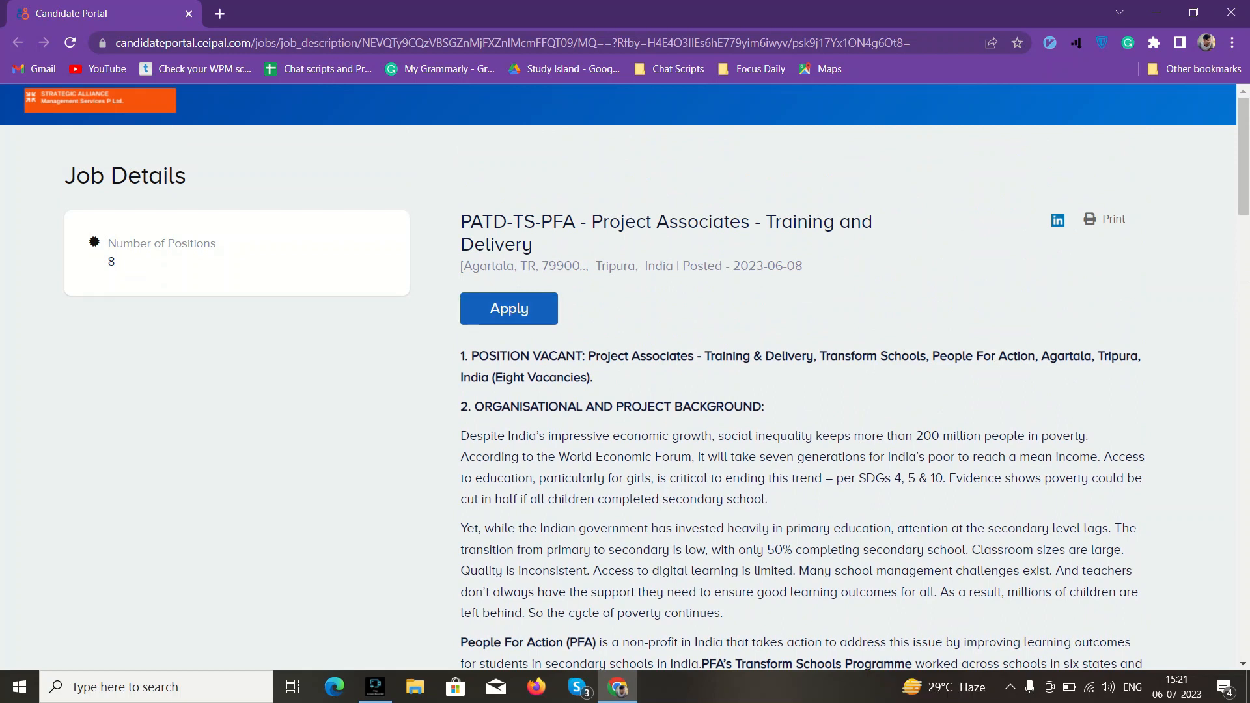
{"action": "left_click", "coordinate": [508, 309]}
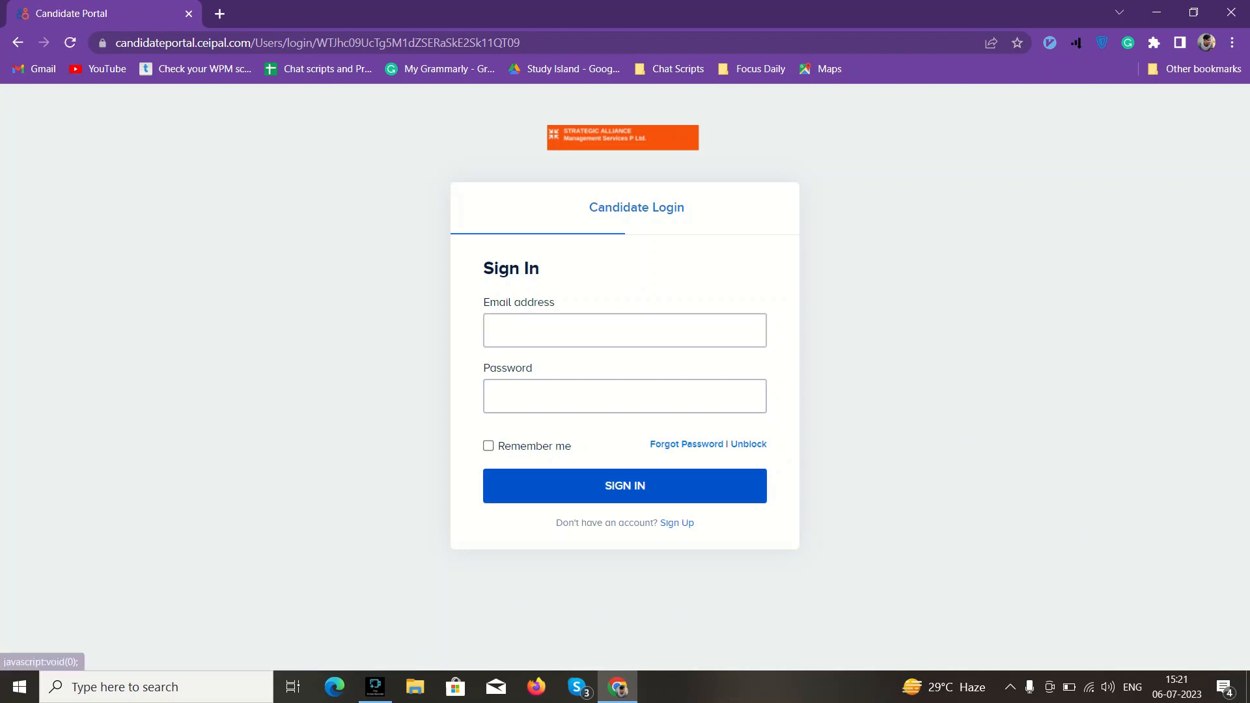
{"action": "left_click", "coordinate": [677, 523]}
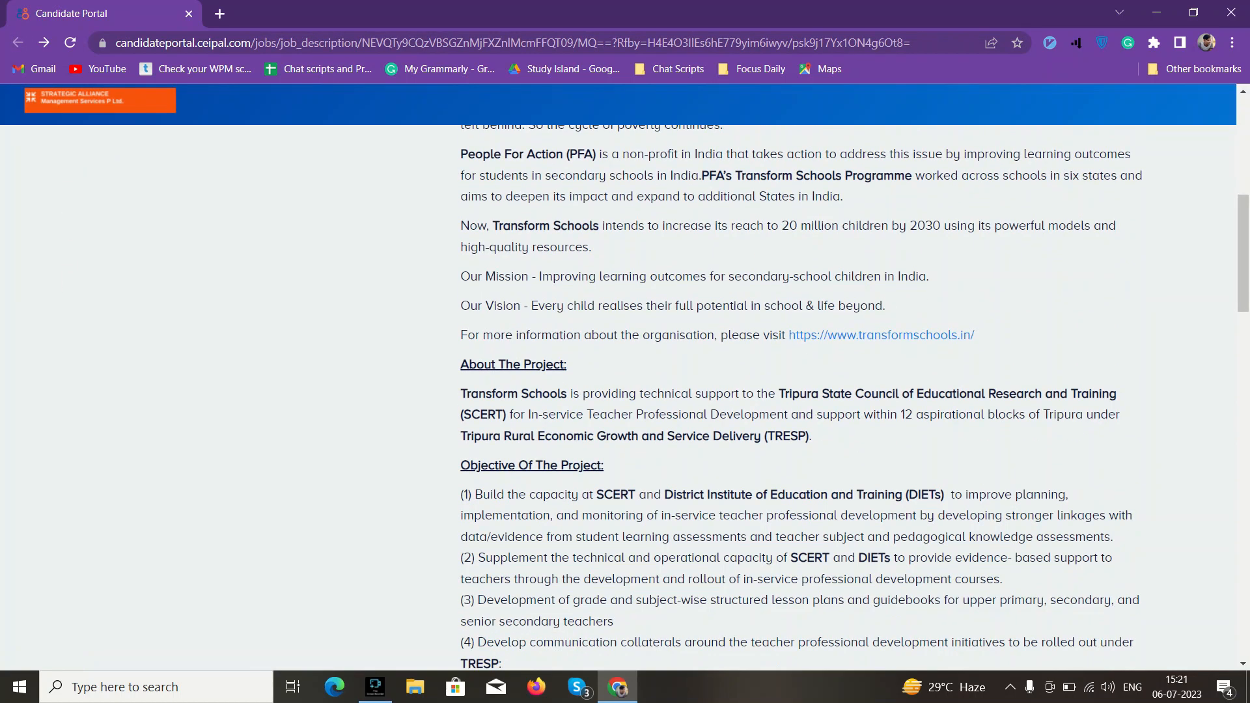
Scroll past Key Deliverables to the Qualifications, Compensation Offered and Duration of Contract sections.
{"action": "scroll", "scroll_direction": "down", "scroll_amount": 3}
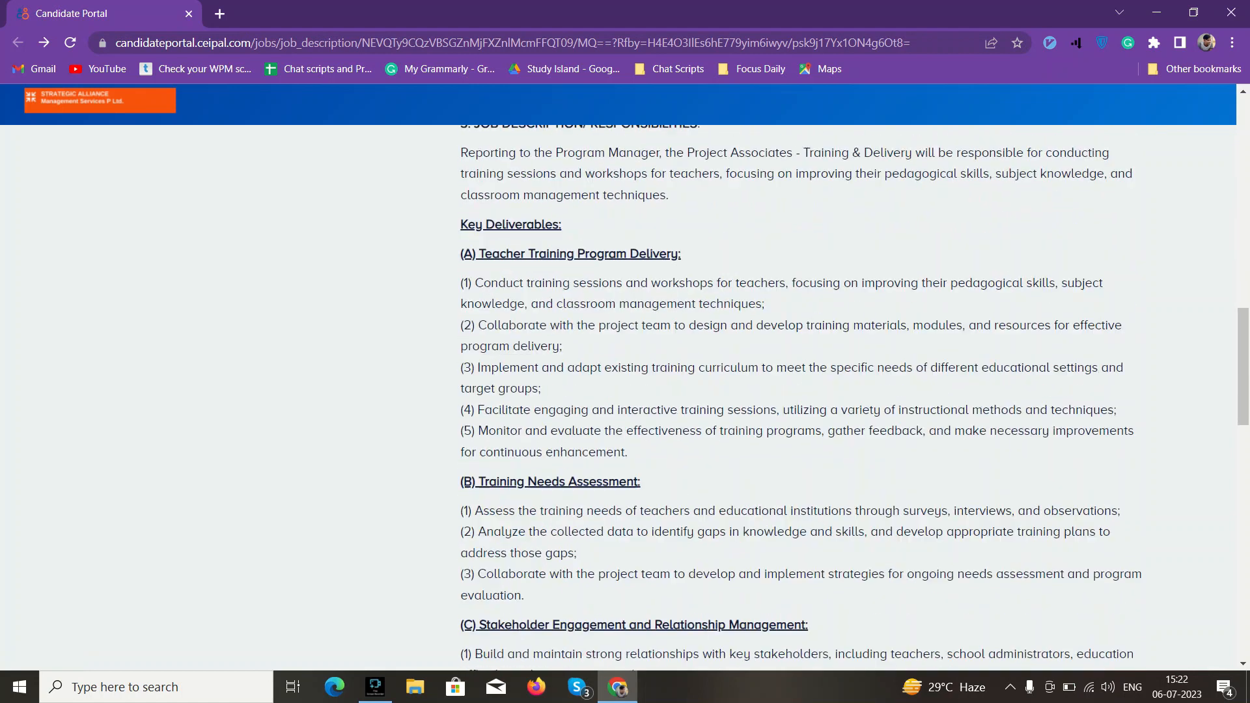
{"action": "scroll", "scroll_direction": "down", "scroll_amount": 3}
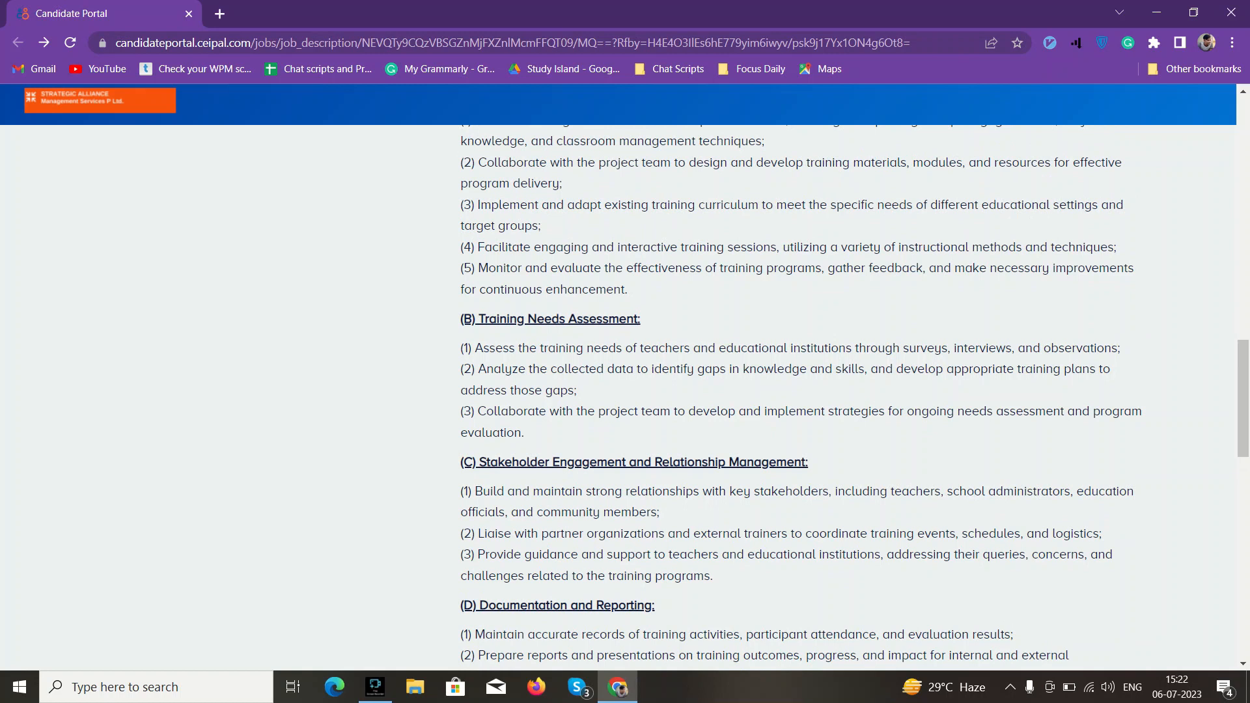
{"action": "scroll", "scroll_direction": "down", "scroll_amount": 3}
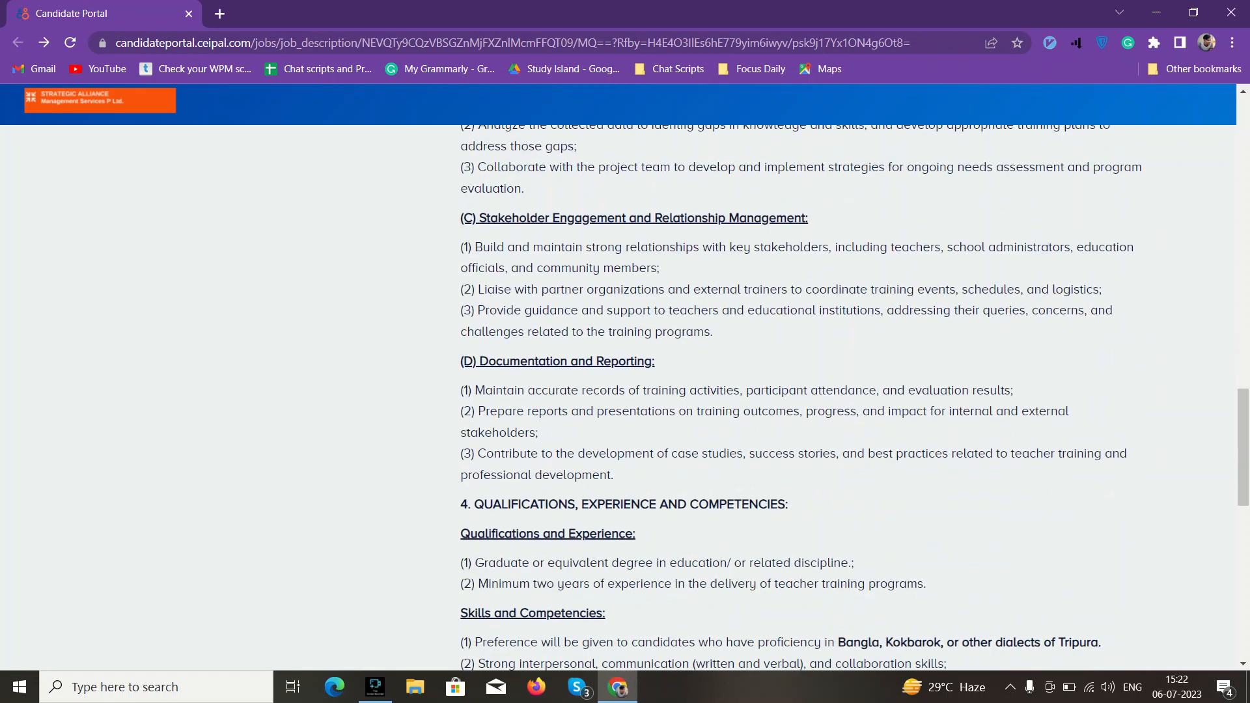
{"action": "scroll", "scroll_direction": "down", "scroll_amount": 3}
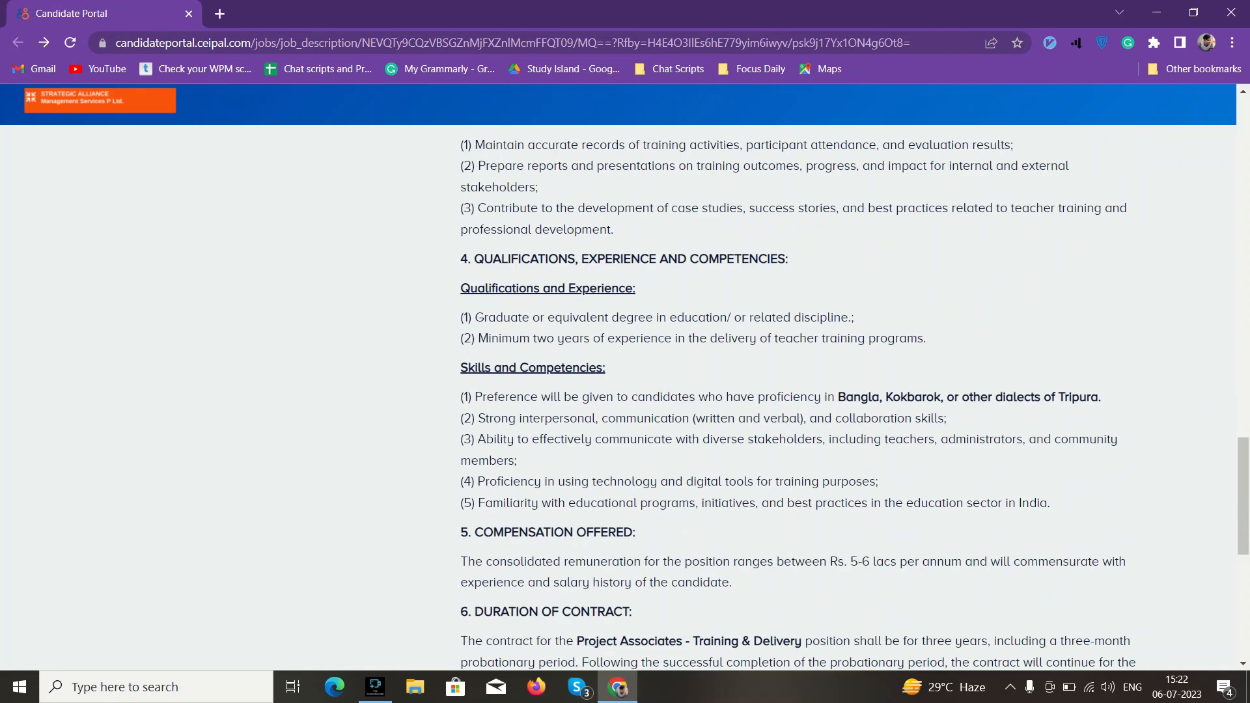